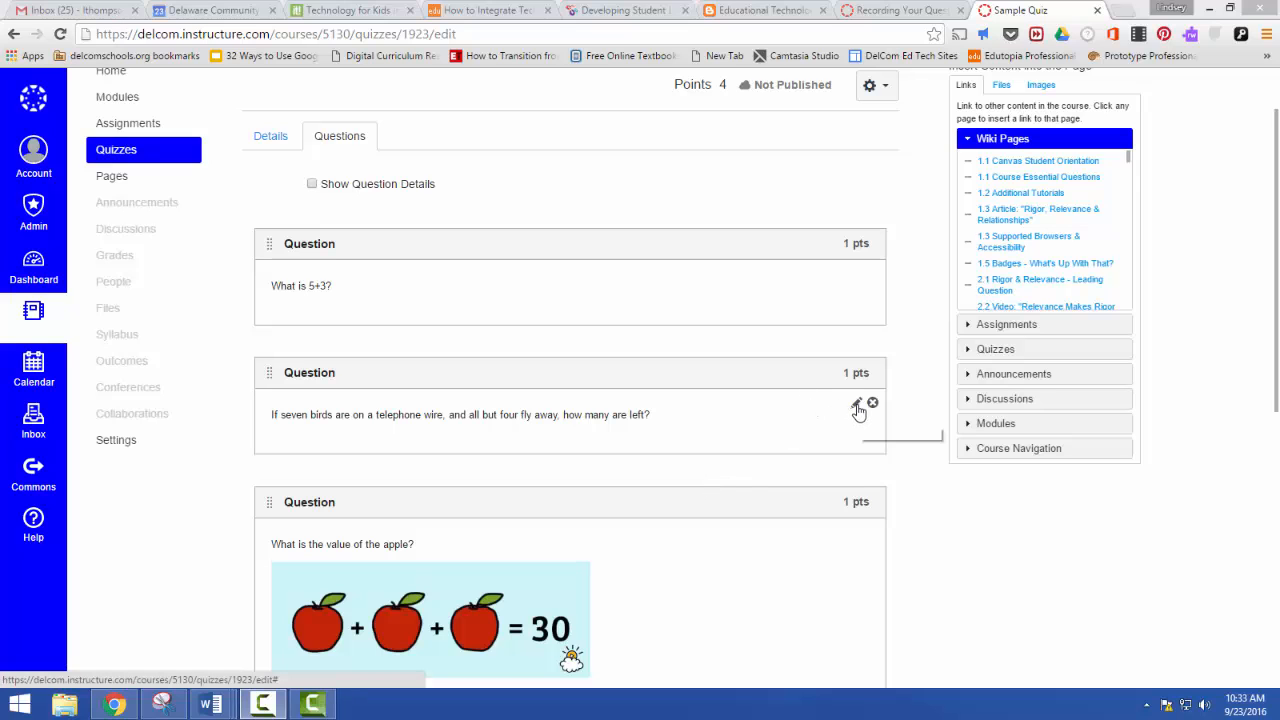
- Open the seven-birds-on-a-wire multiple-choice question in edit mode
{"action": "left_click", "coordinate": [857, 408]}
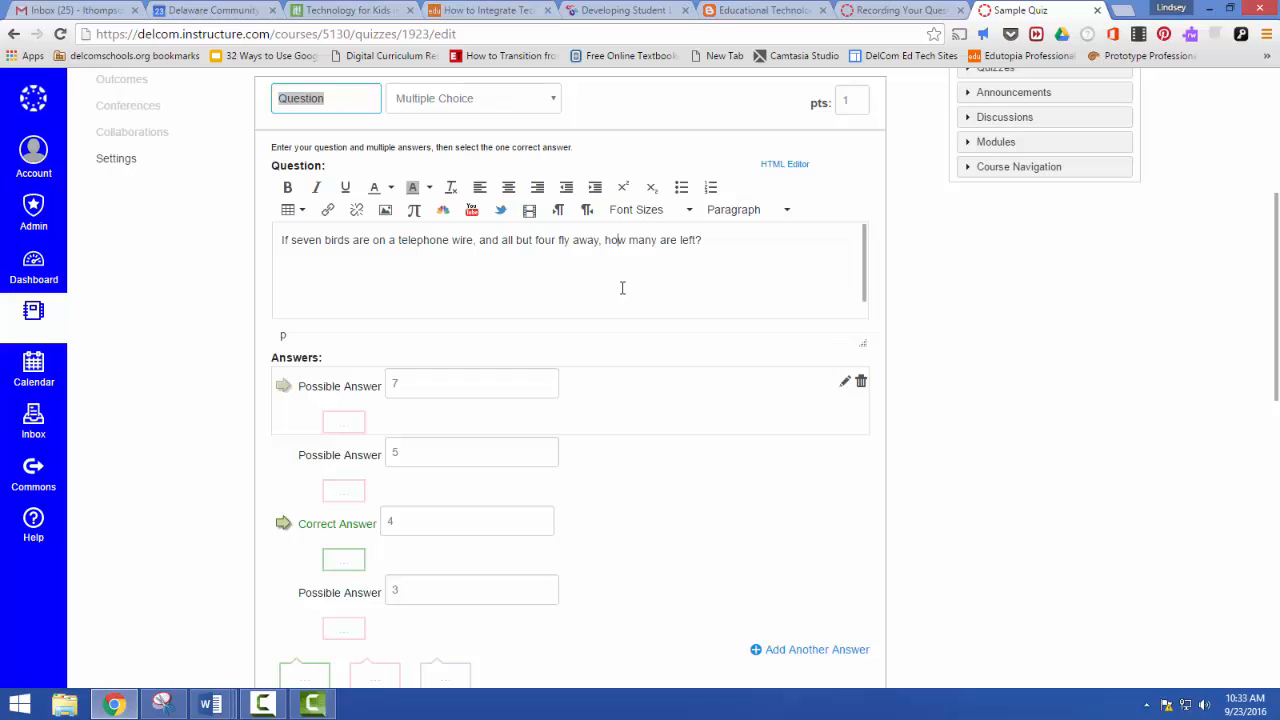
{"action": "mouse_move", "coordinate": [742, 256]}
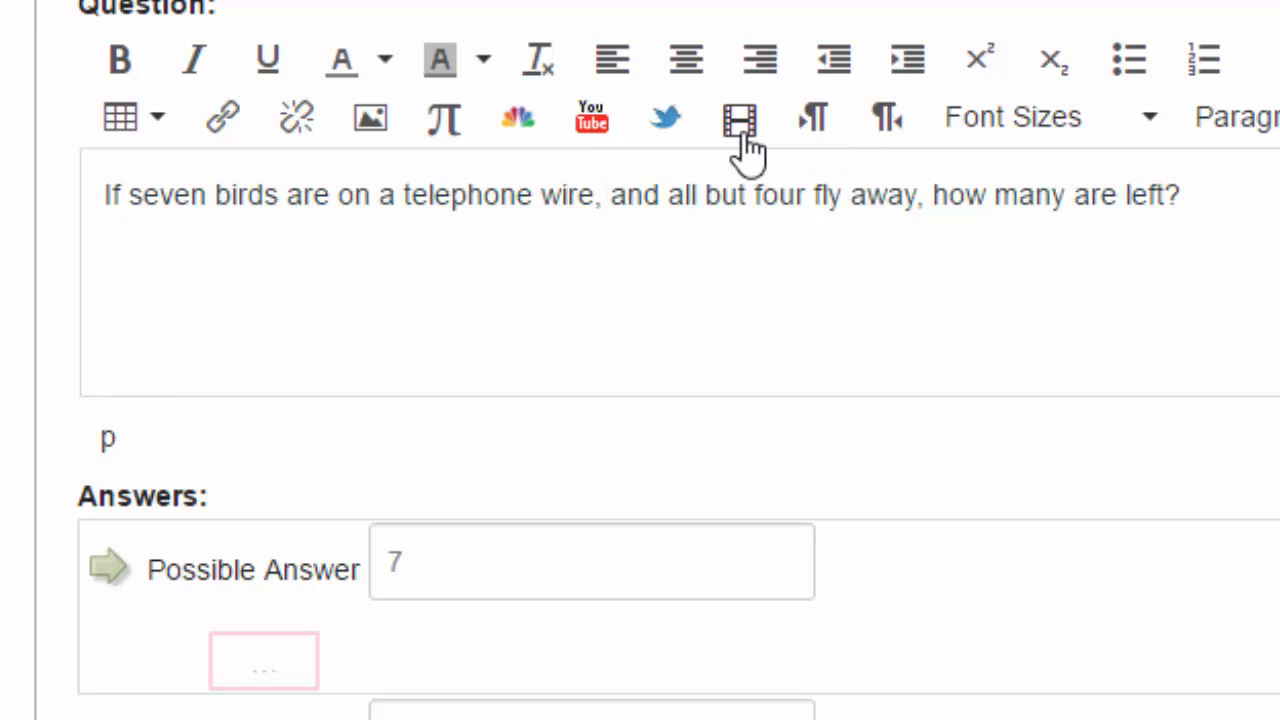
- Launch the Record/Upload Media recorder from the question editor toolbar
{"action": "left_click", "coordinate": [739, 117]}
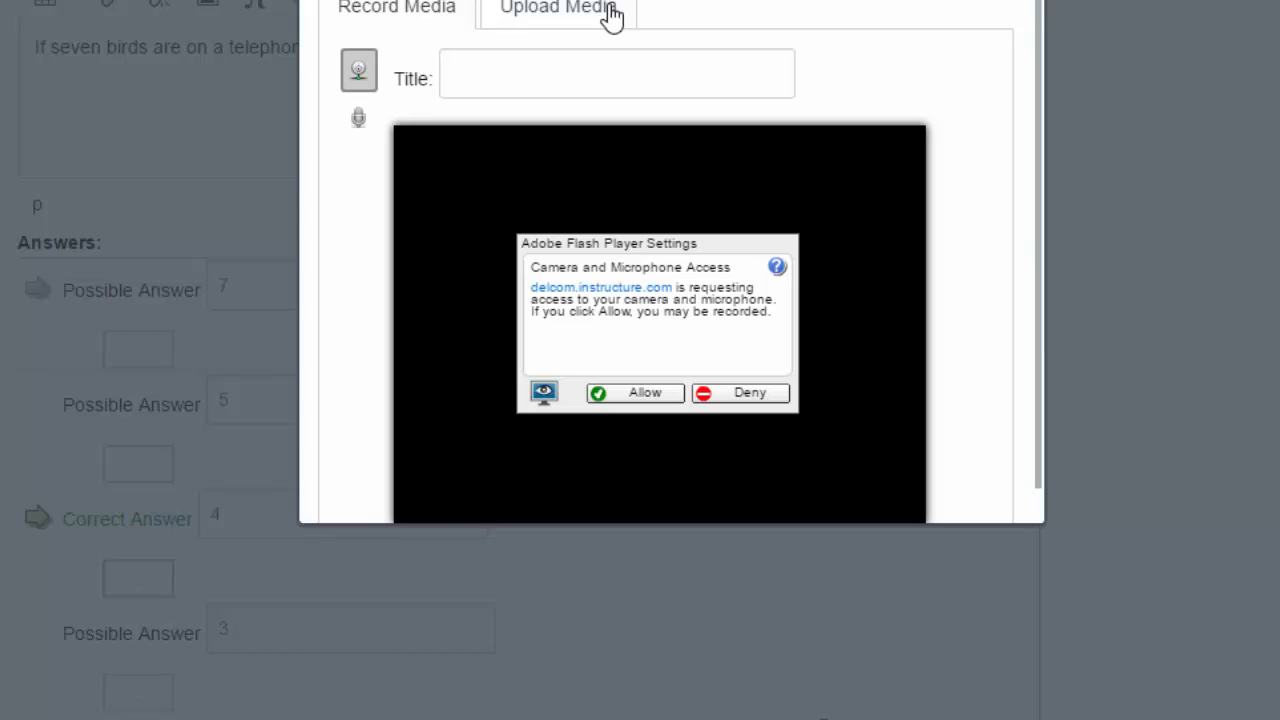
{"action": "mouse_move", "coordinate": [358, 70]}
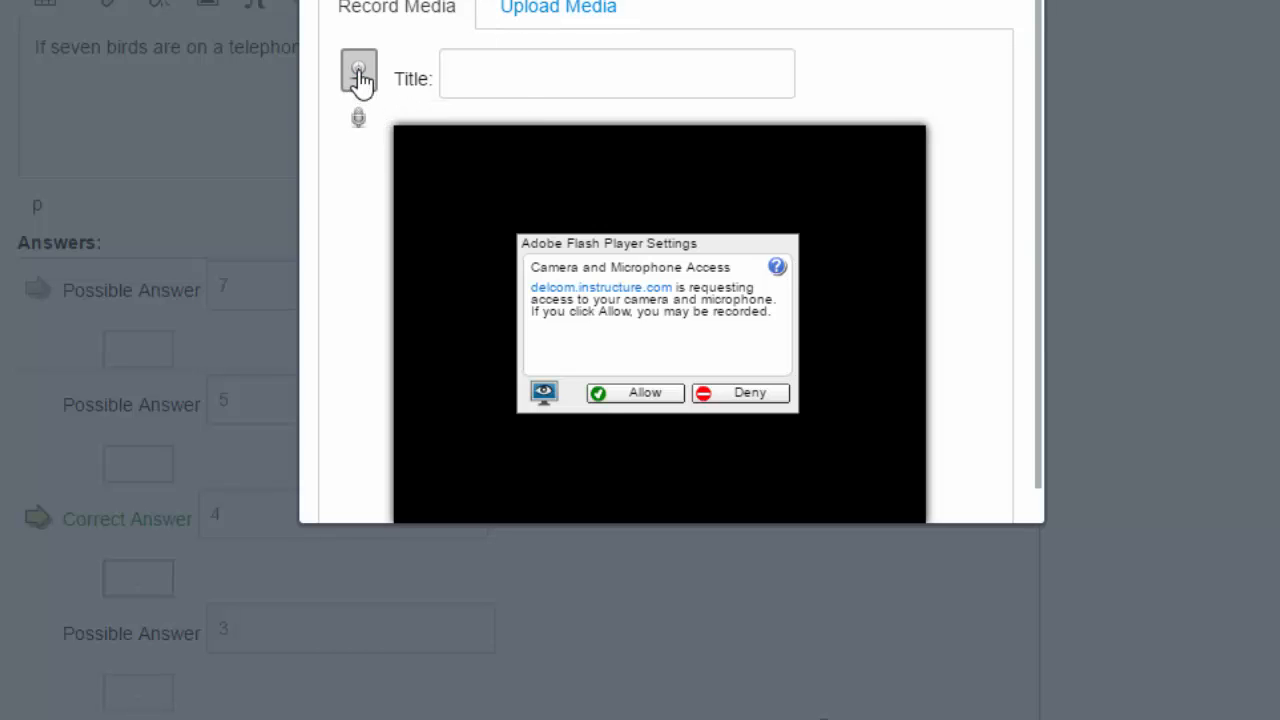
{"action": "mouse_move", "coordinate": [358, 75]}
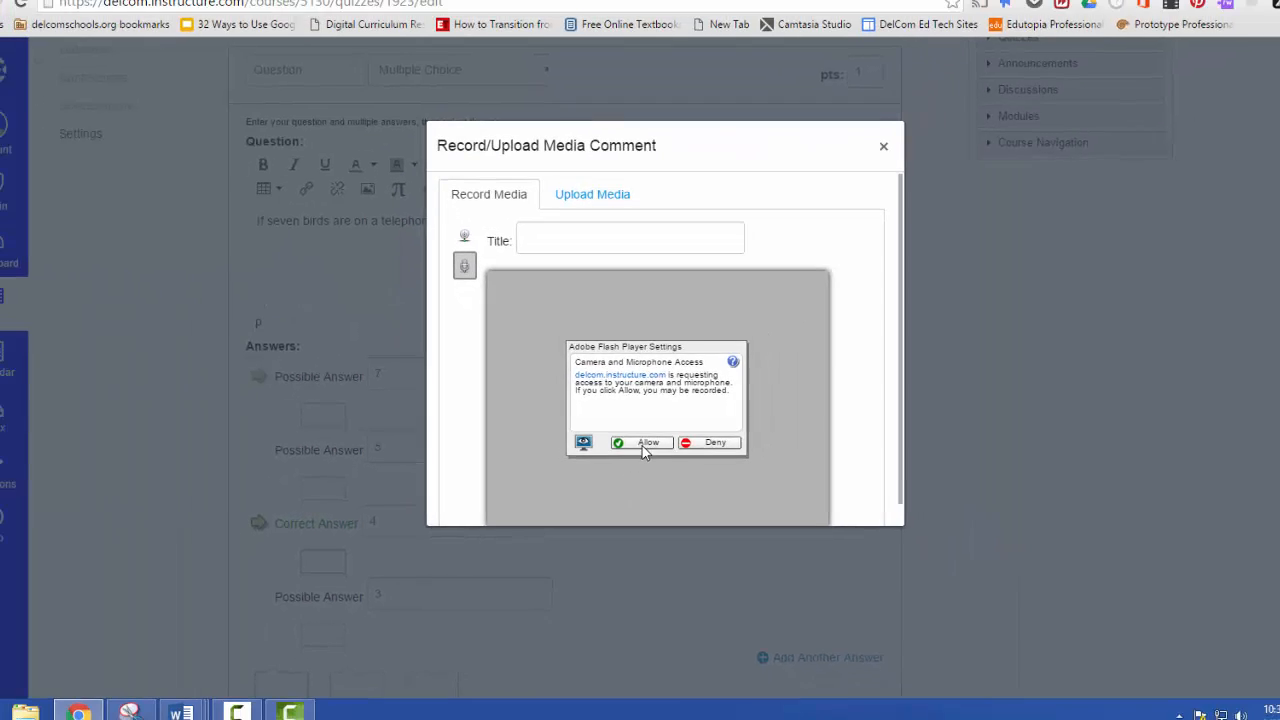
- Allow camera and microphone access in both Flash Player and Chrome
{"action": "left_click", "coordinate": [643, 442]}
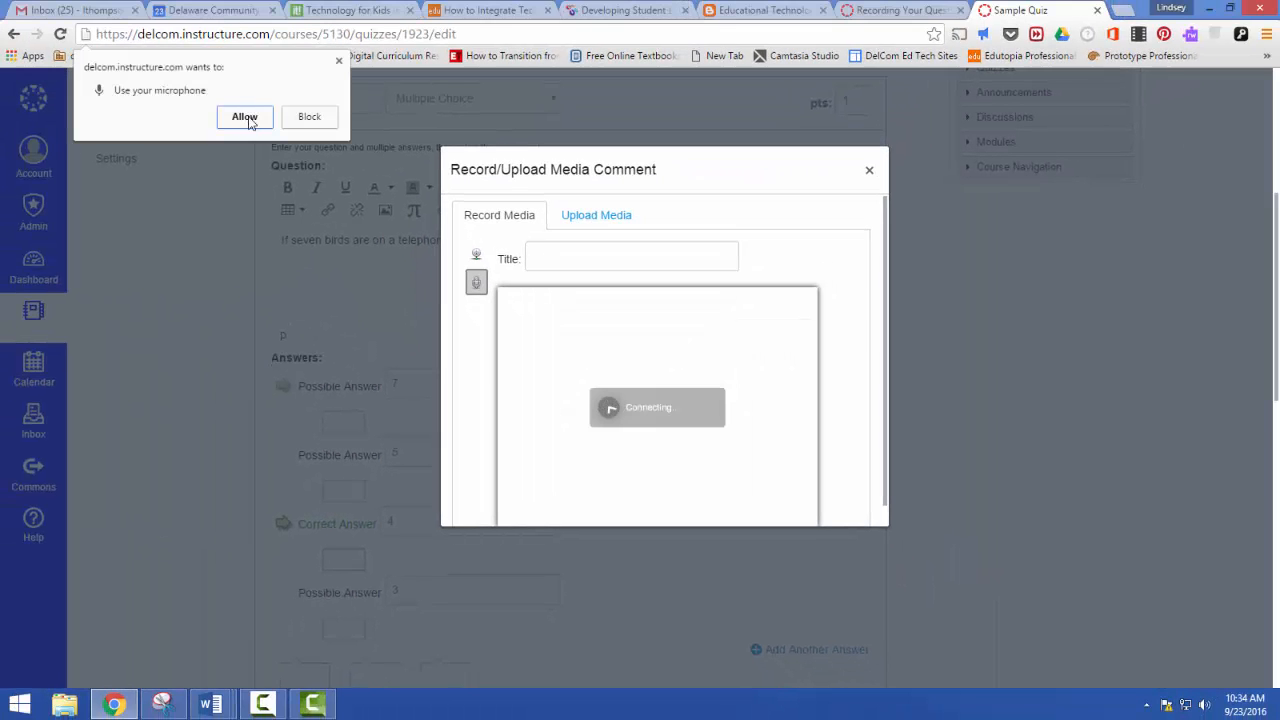
{"action": "left_click", "coordinate": [244, 116]}
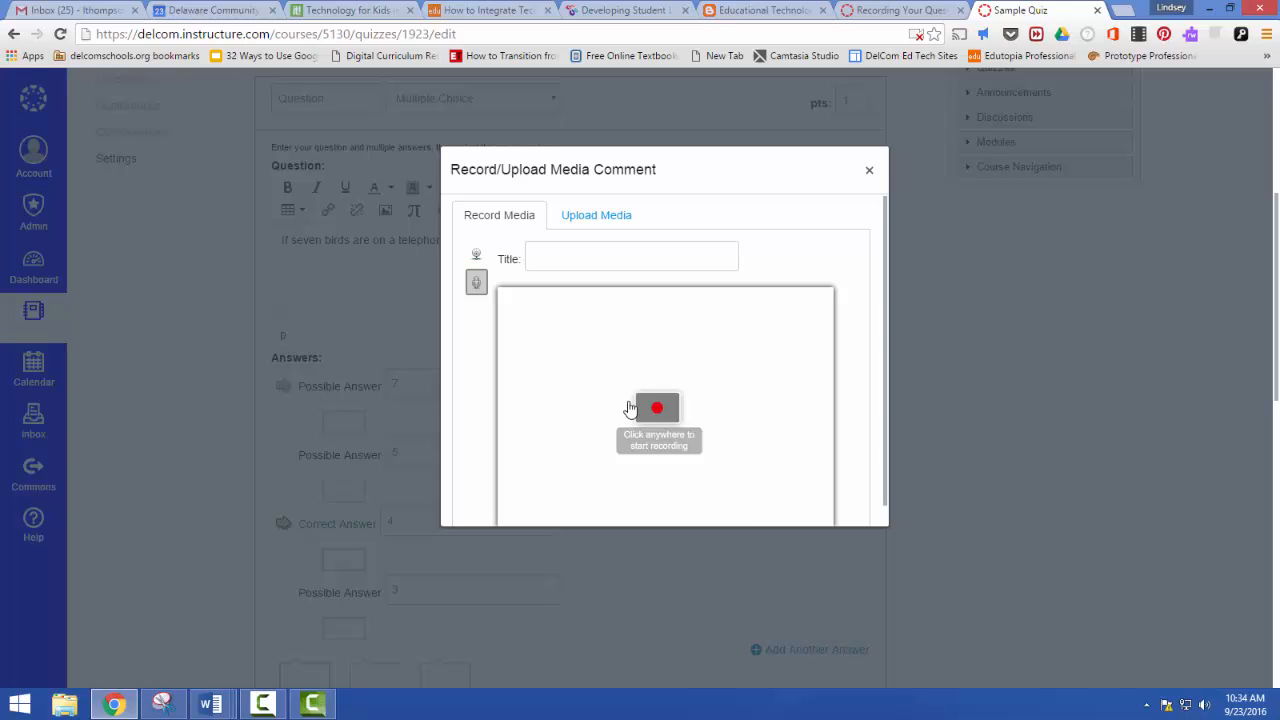
- Start recording the birds question read aloud
{"action": "left_click", "coordinate": [657, 407]}
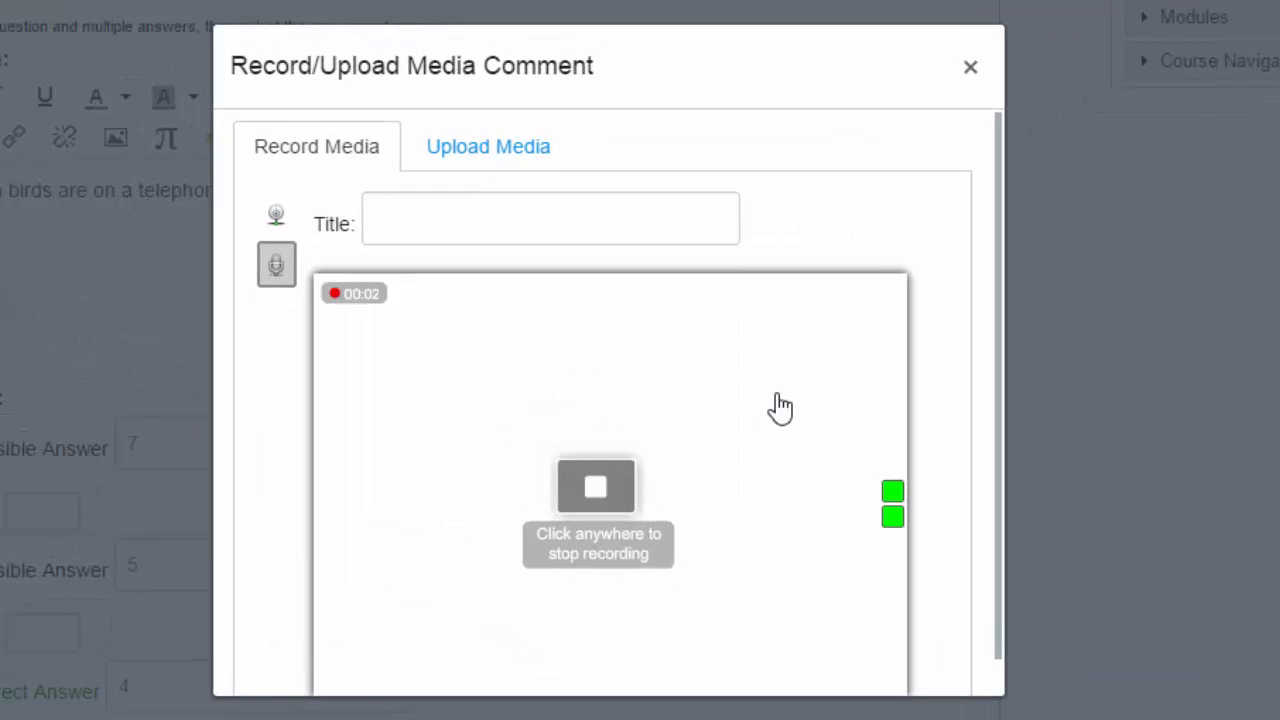
{"action": "mouse_move", "coordinate": [763, 457]}
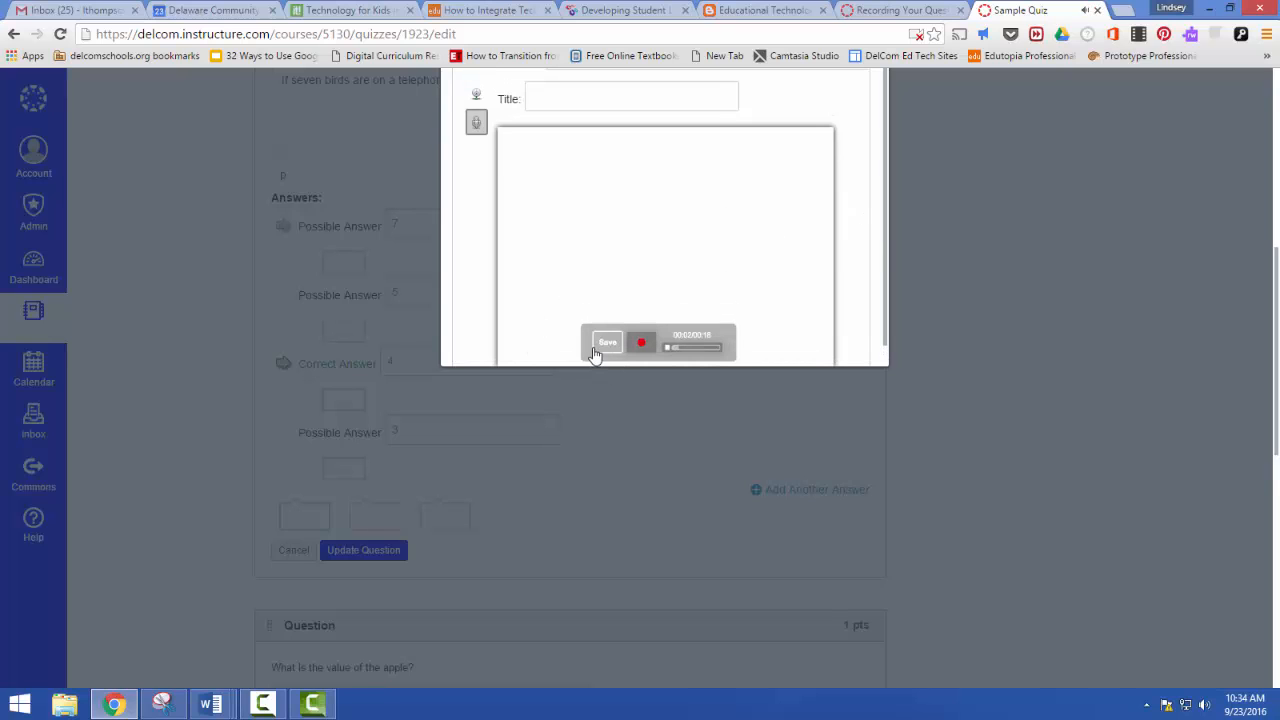
- Save the finished audio recording to the birds question
{"action": "left_click", "coordinate": [607, 342]}
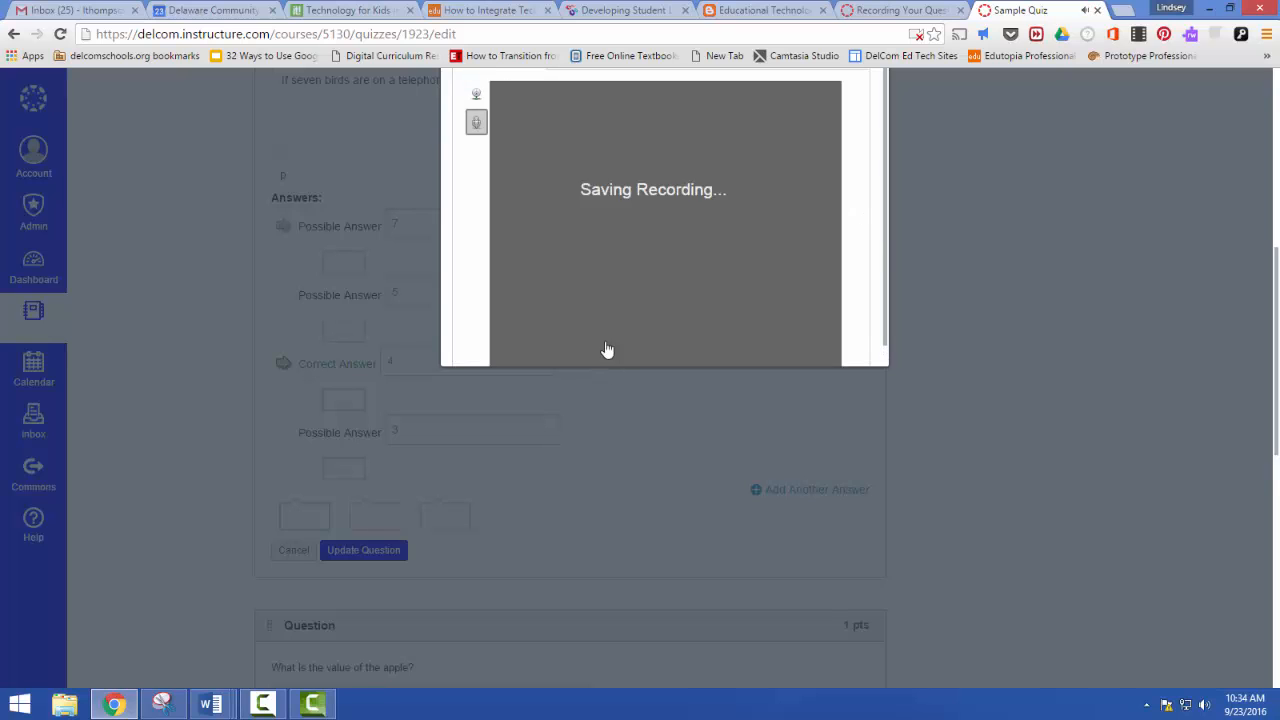
{"action": "mouse_move", "coordinate": [643, 282]}
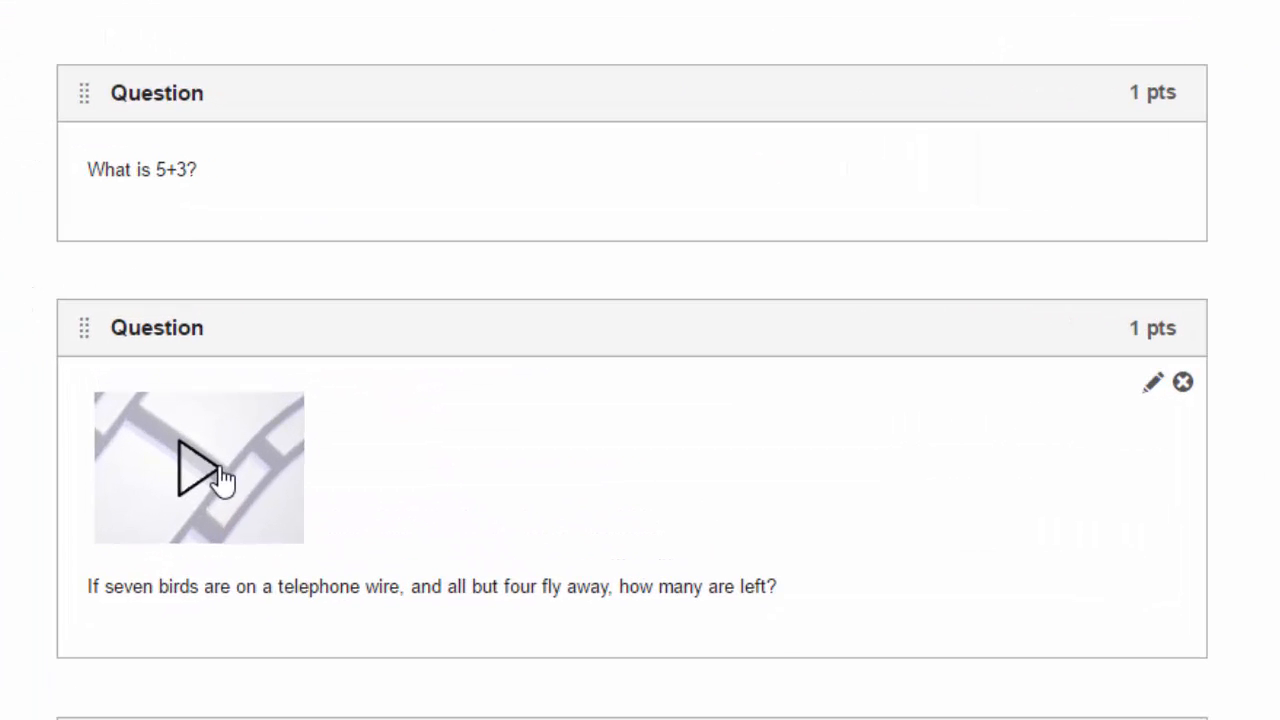
{"action": "mouse_move", "coordinate": [224, 470]}
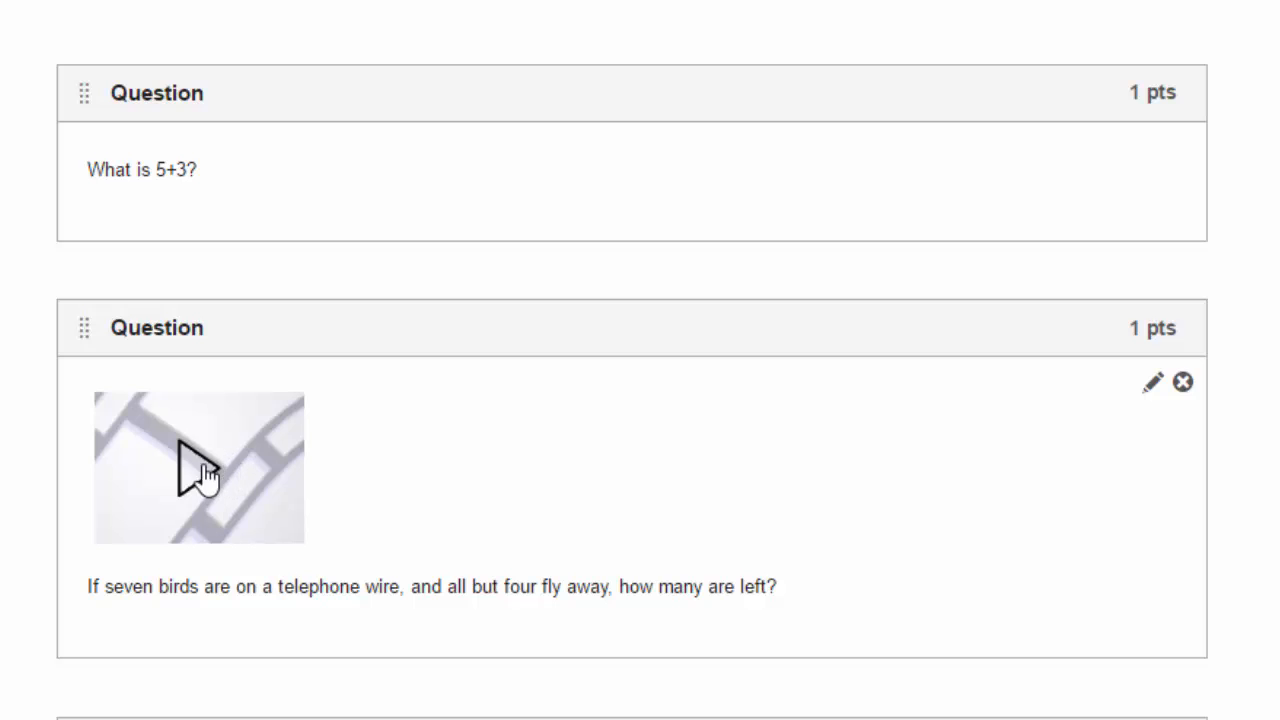
{"action": "mouse_move", "coordinate": [426, 470]}
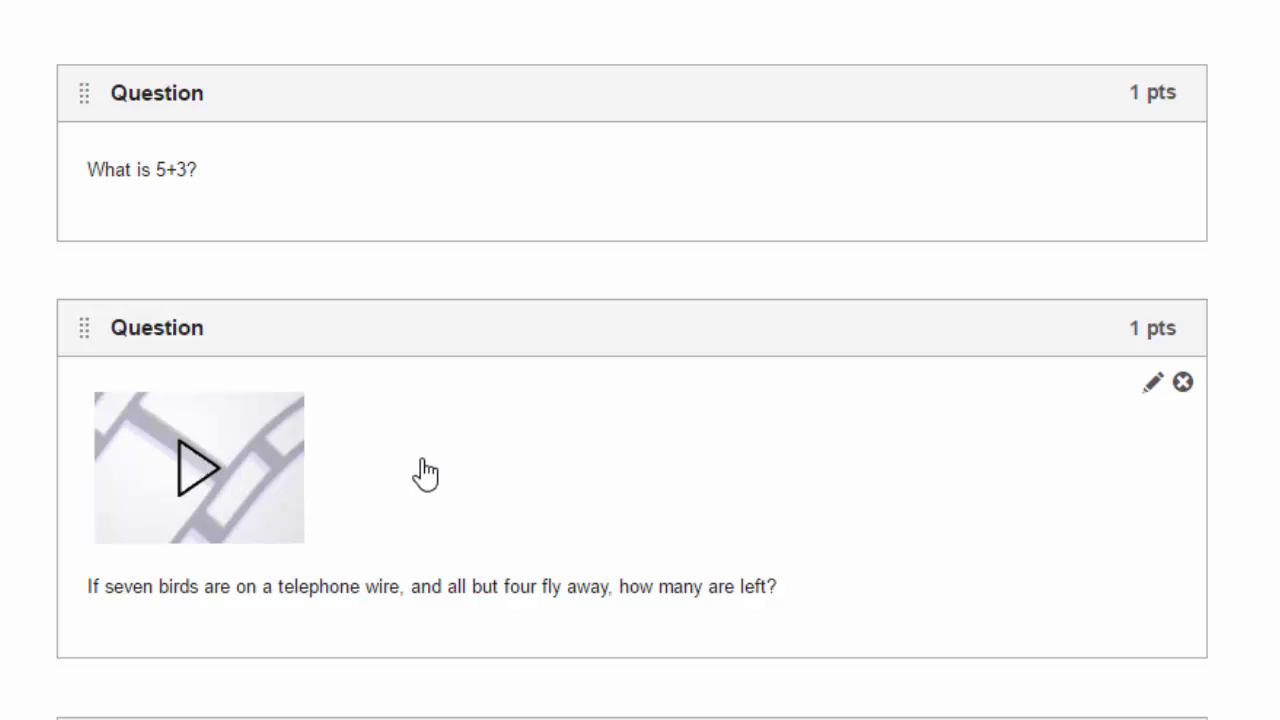
{"action": "mouse_move", "coordinate": [469, 478]}
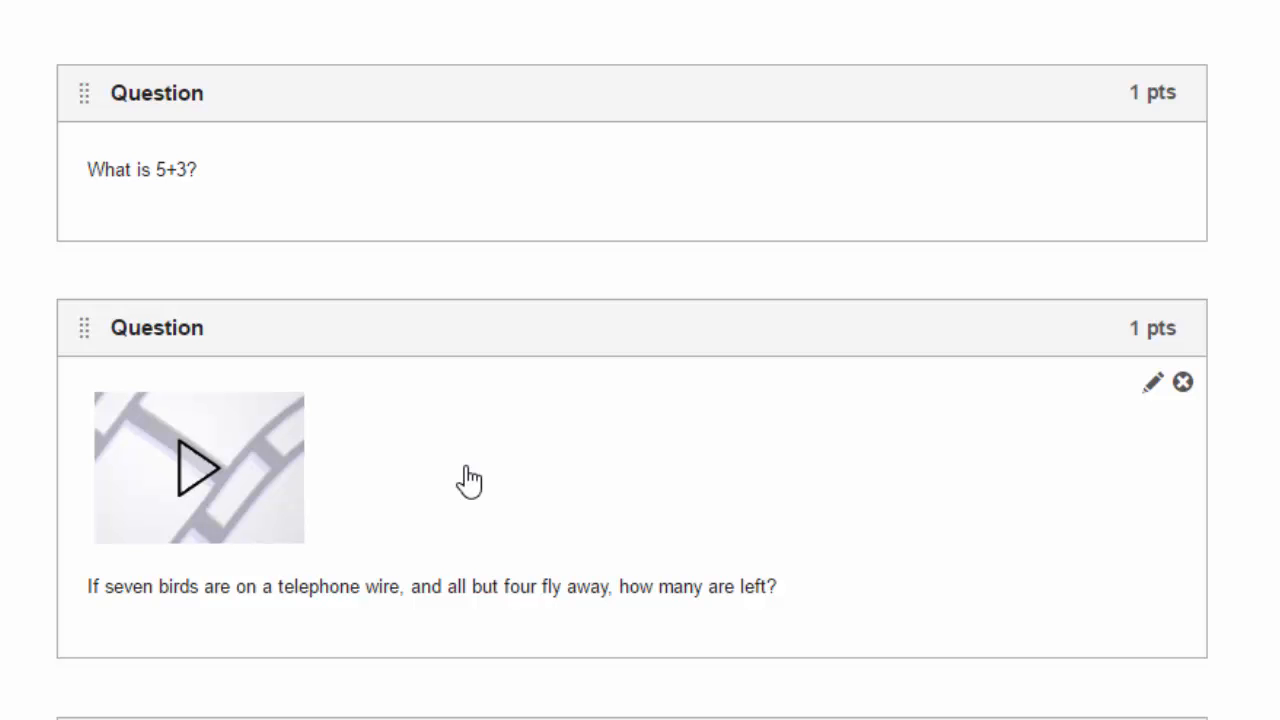
{"action": "mouse_move", "coordinate": [457, 457]}
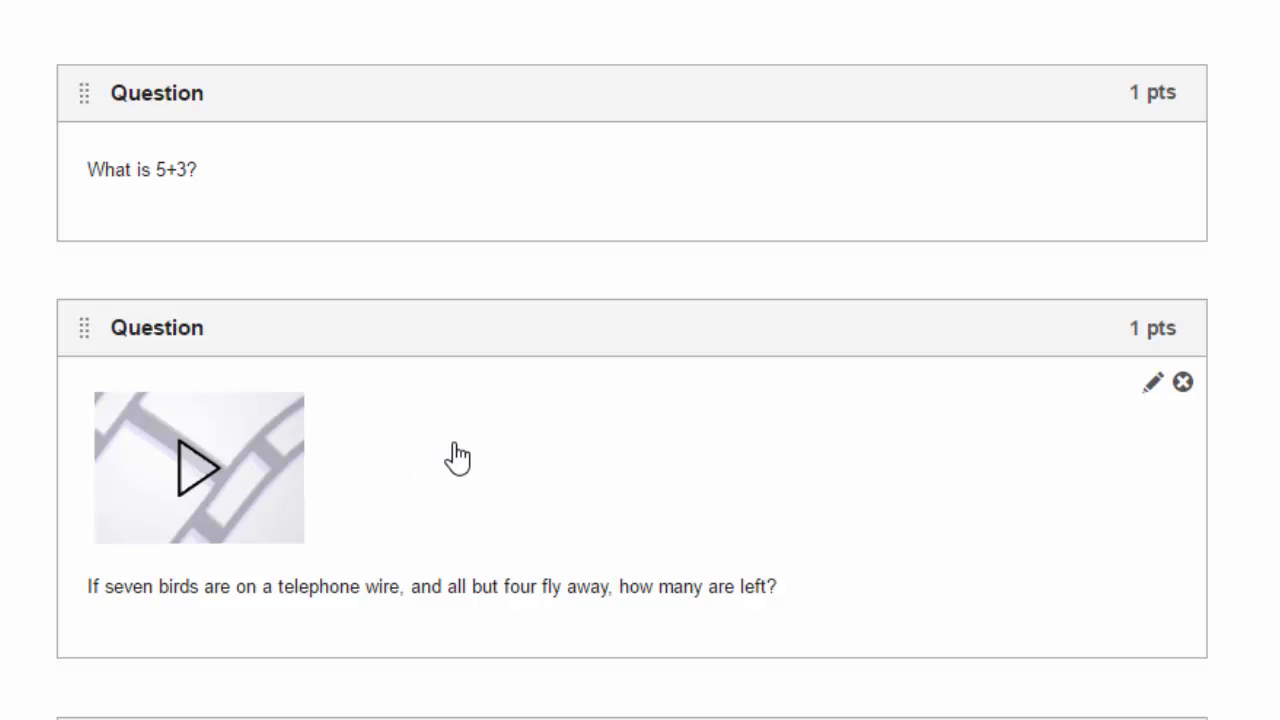
{"action": "mouse_move", "coordinate": [462, 453]}
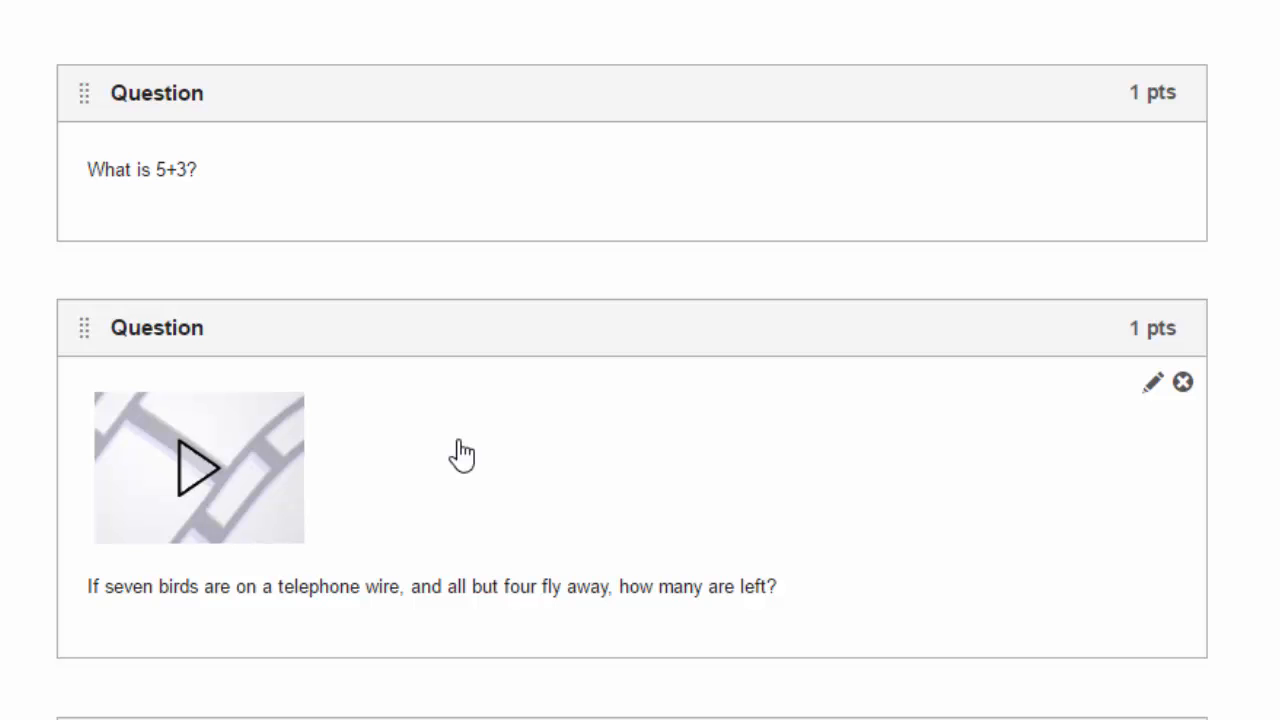
{"action": "mouse_move", "coordinate": [584, 414]}
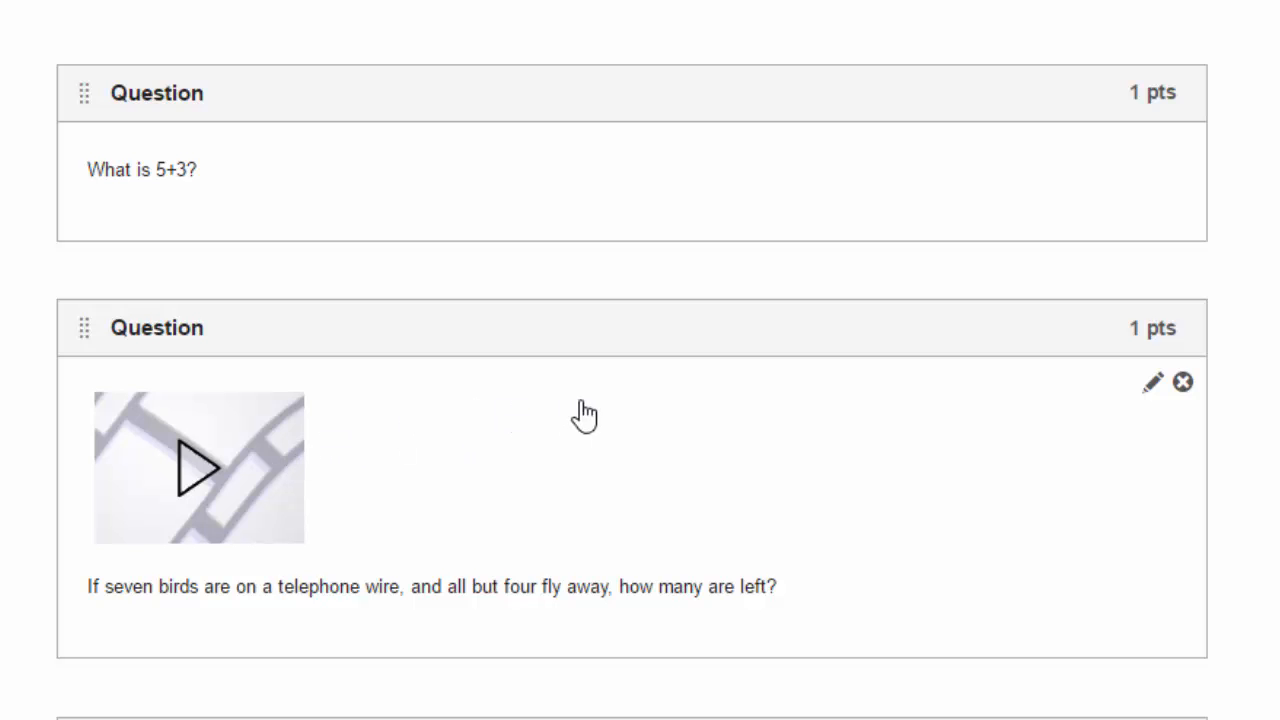
{"action": "mouse_move", "coordinate": [596, 440]}
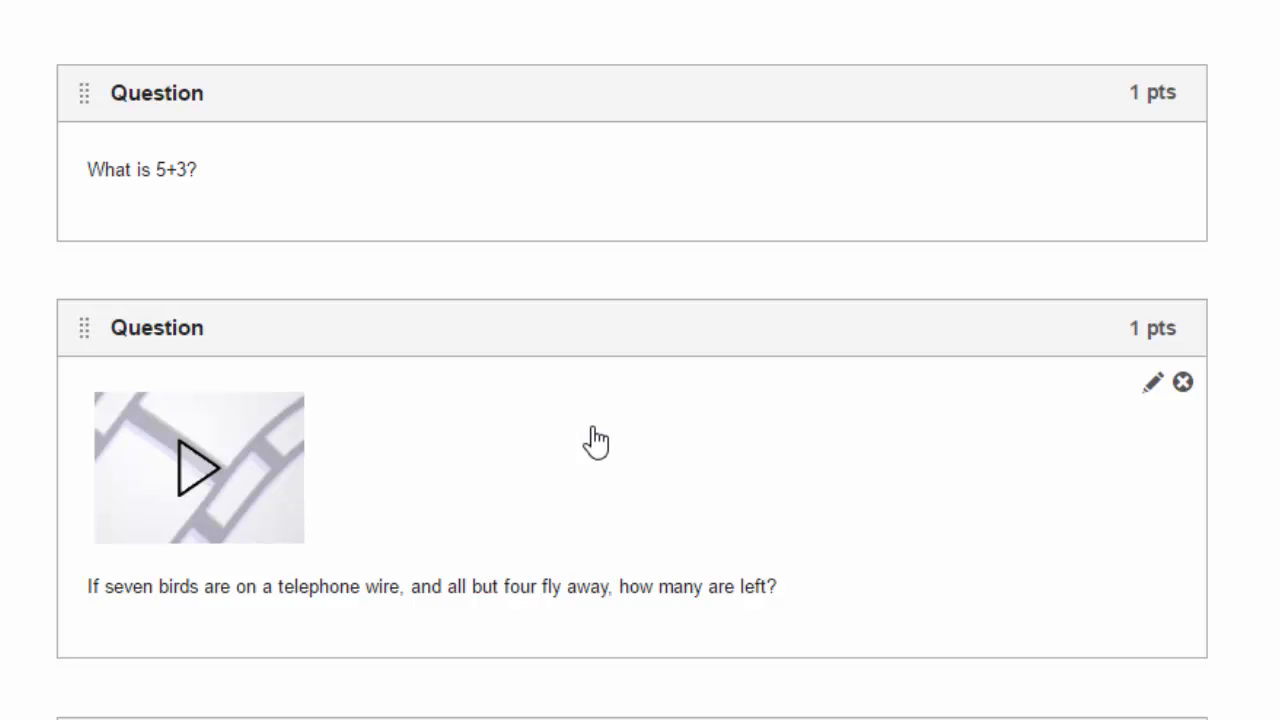